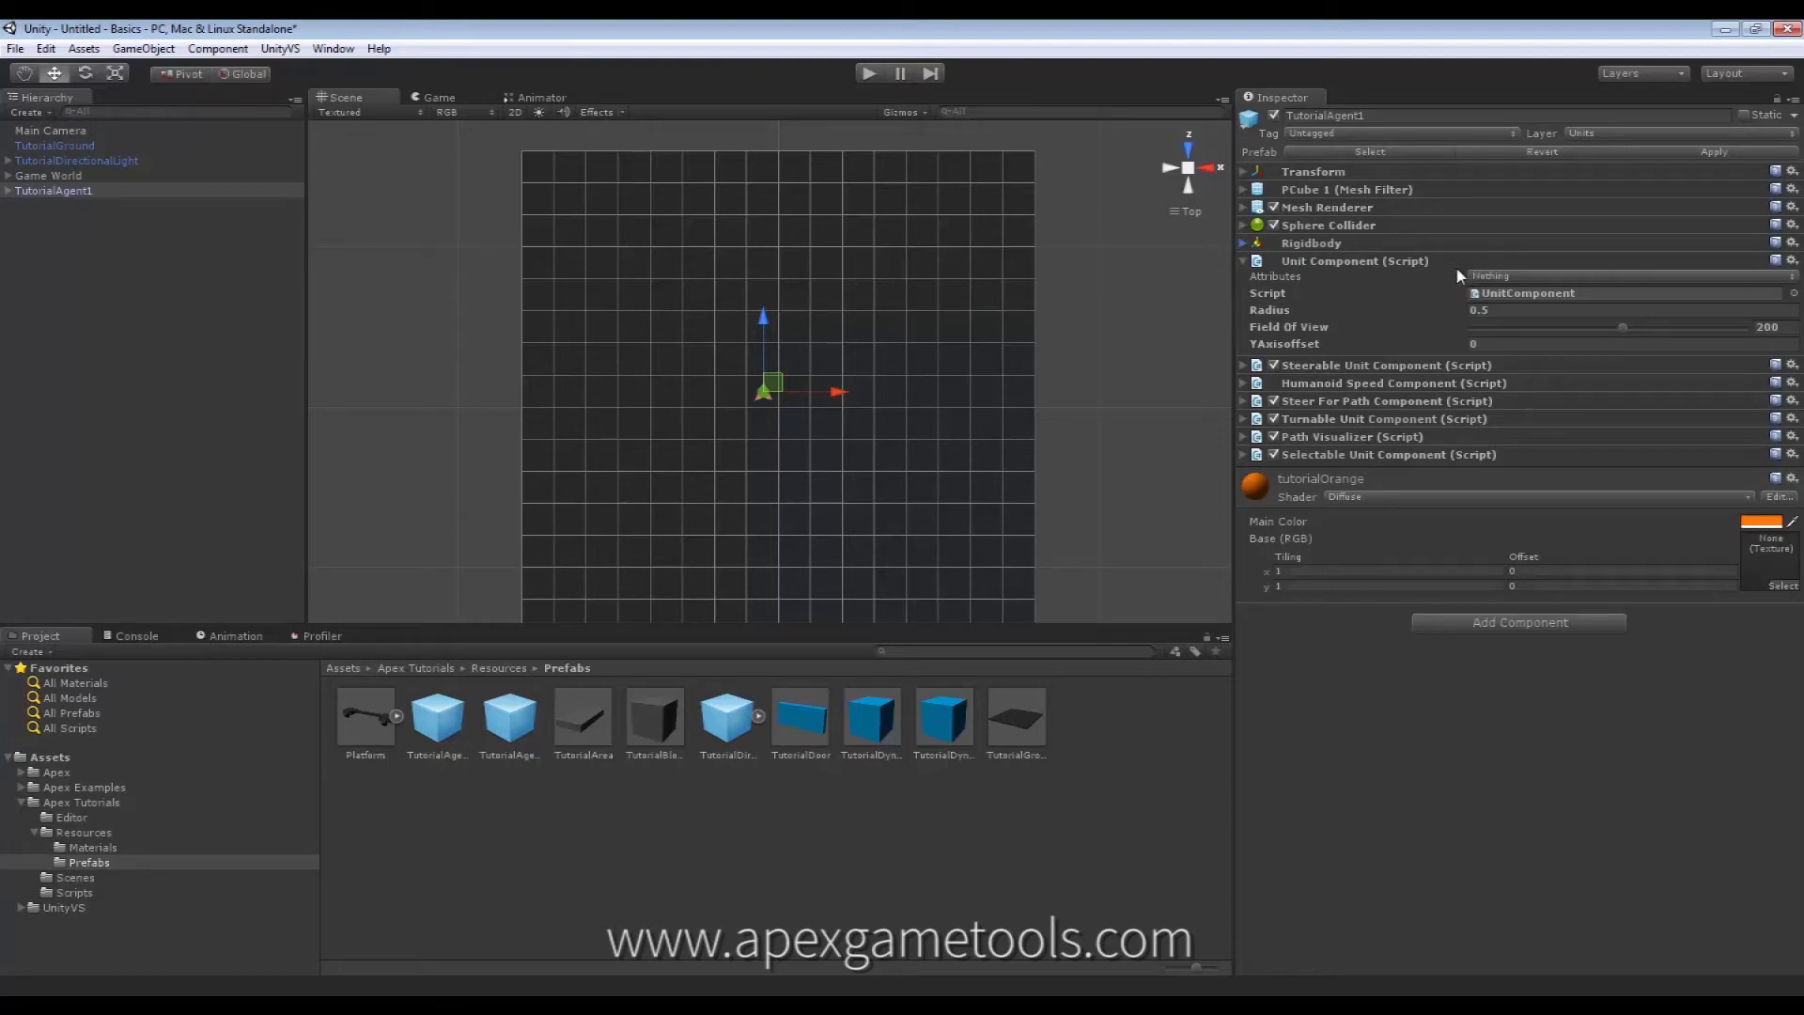
mouse_move(1354, 355)
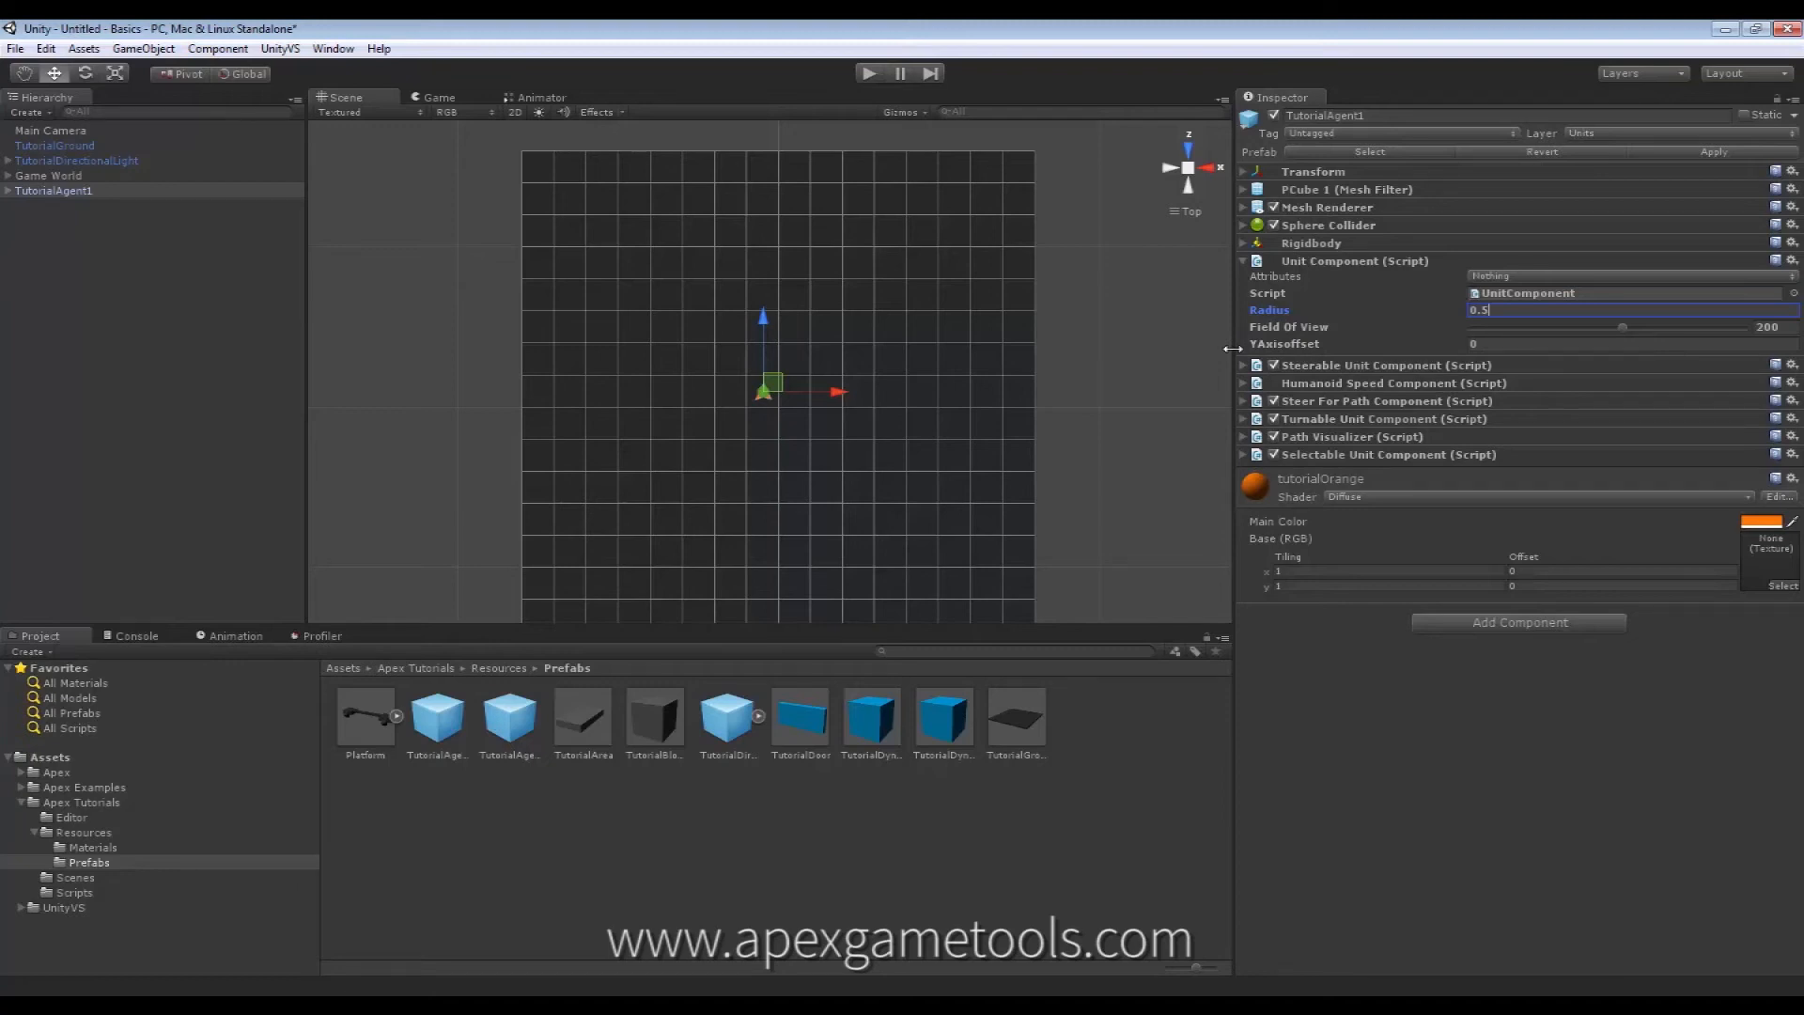
mouse_move(1323, 348)
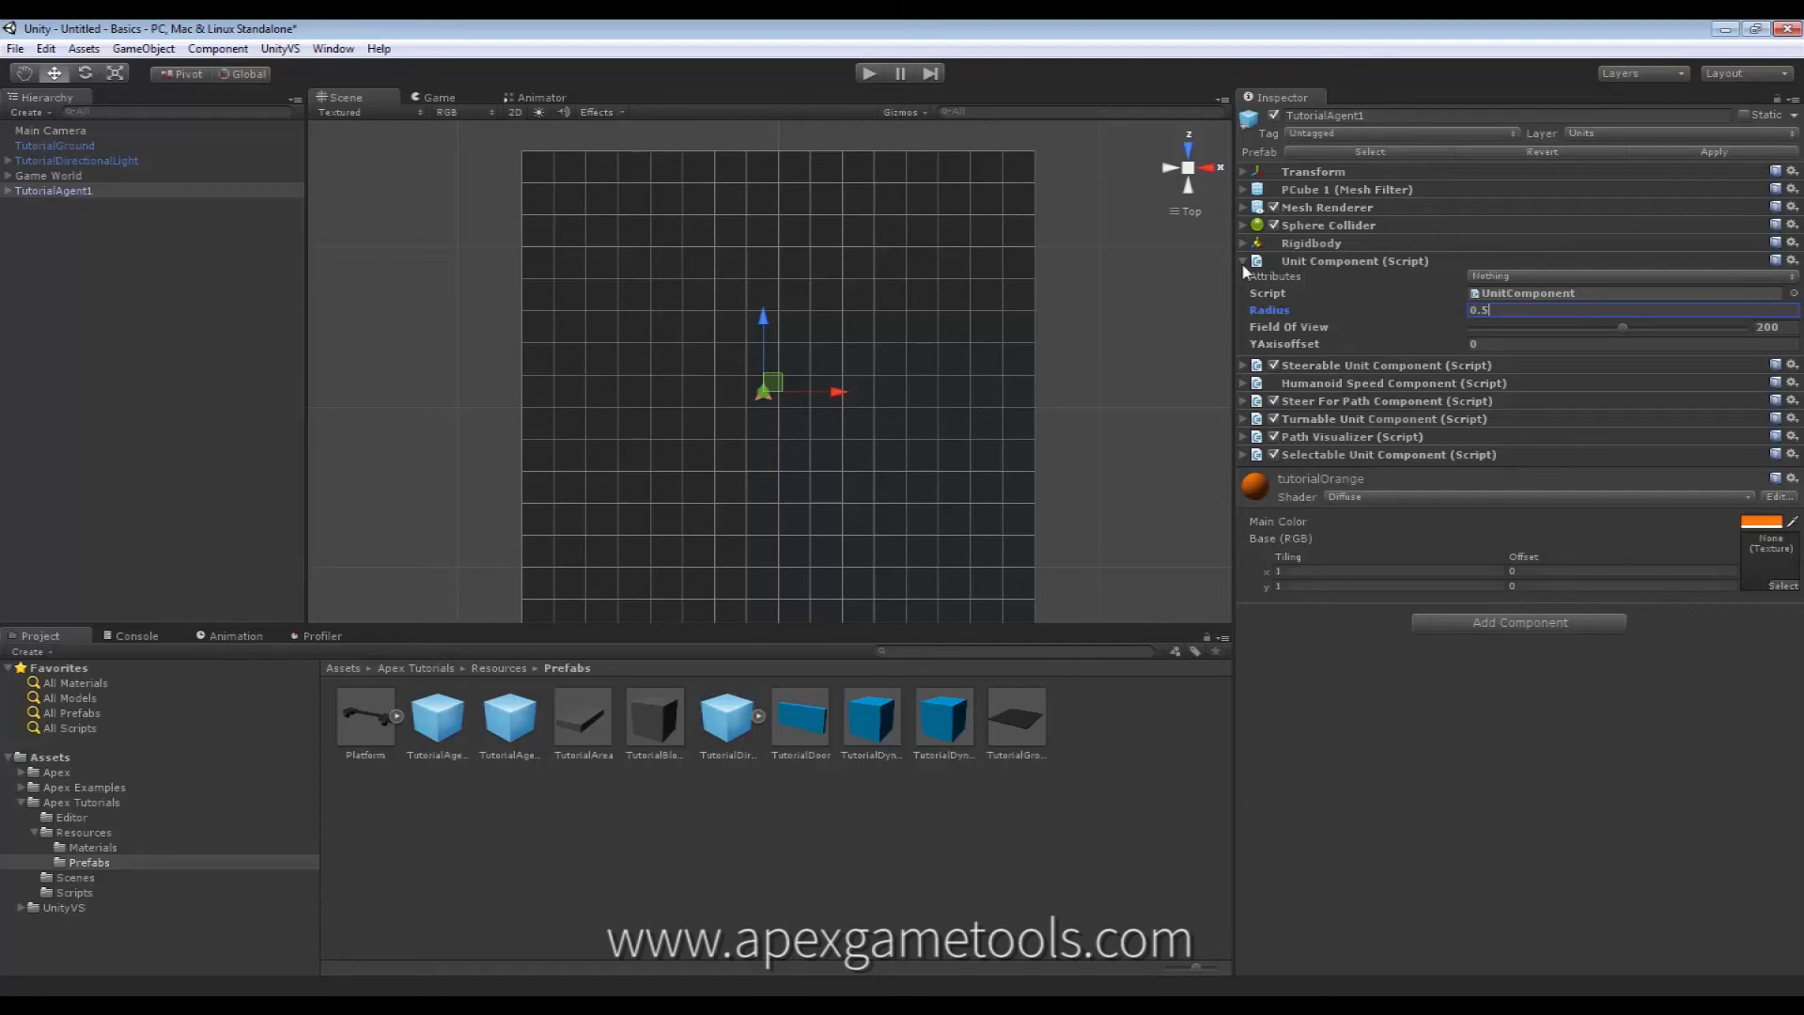
Step: Expand TutorialAgent1's Rigidbody showing mass 1, drag 0, angular drag 0.05 and gravity enabled
left_click(1242, 242)
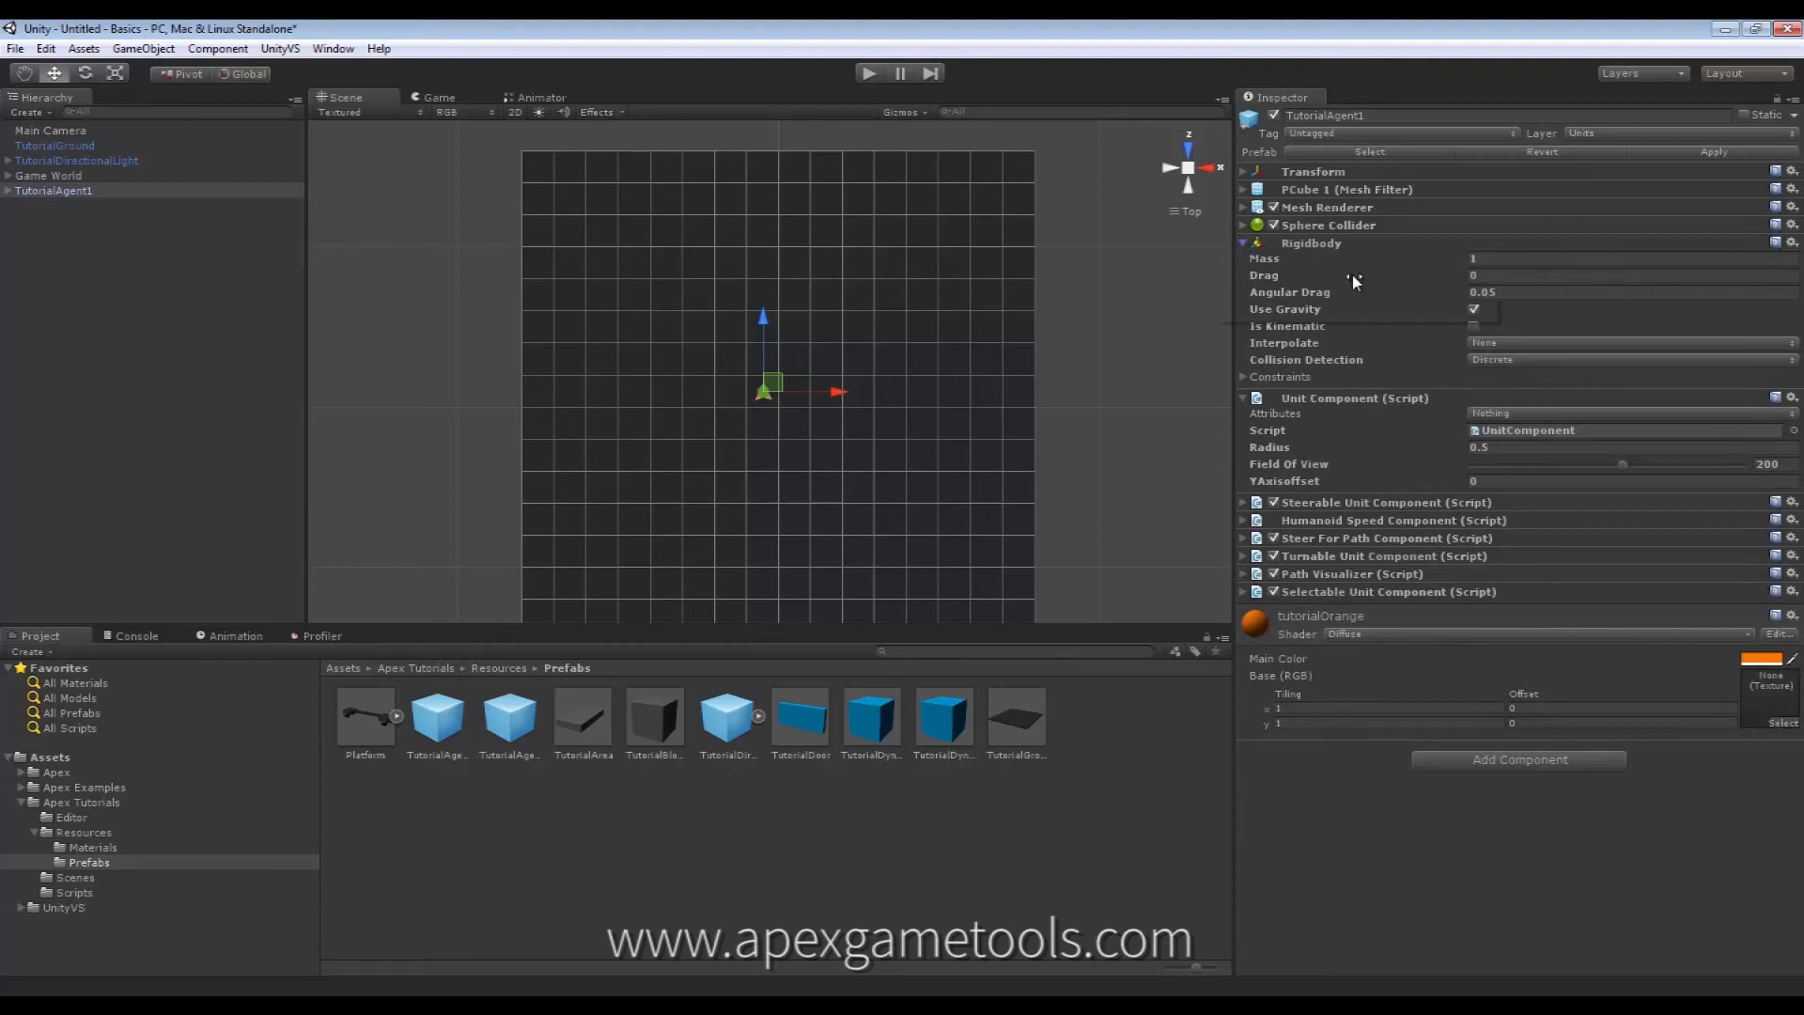
mouse_move(1375, 259)
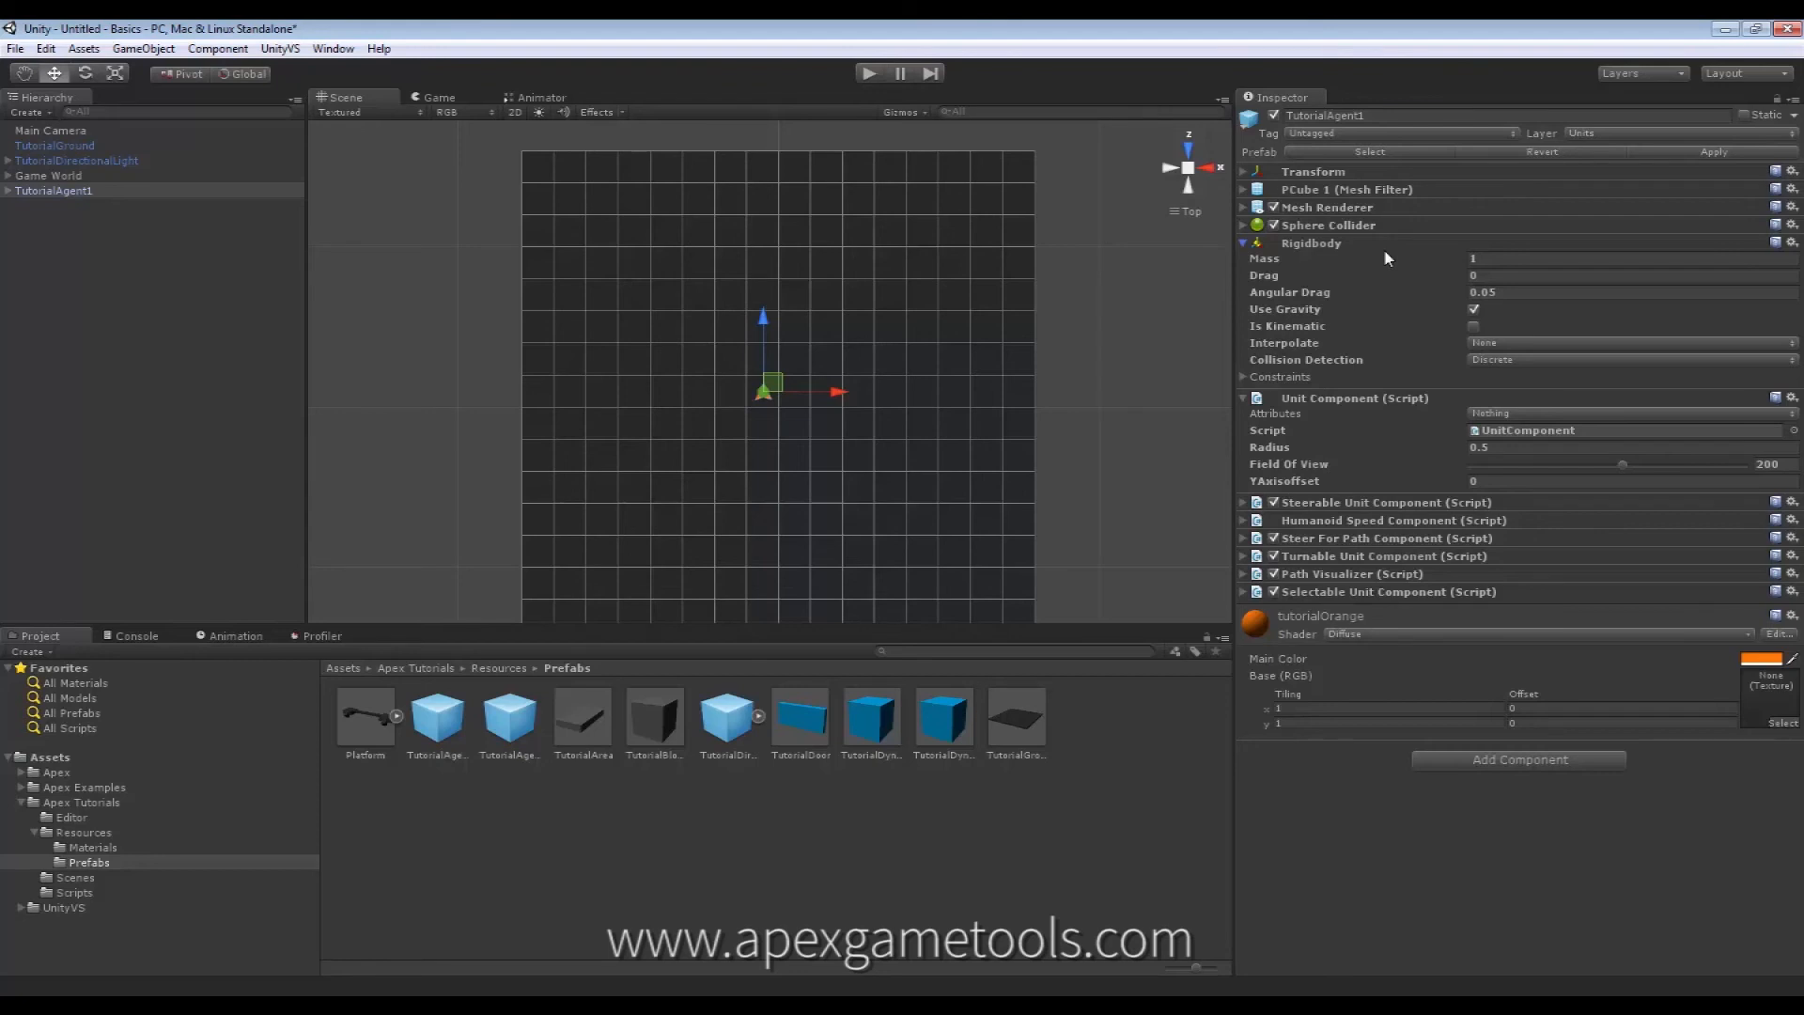
mouse_move(1335, 456)
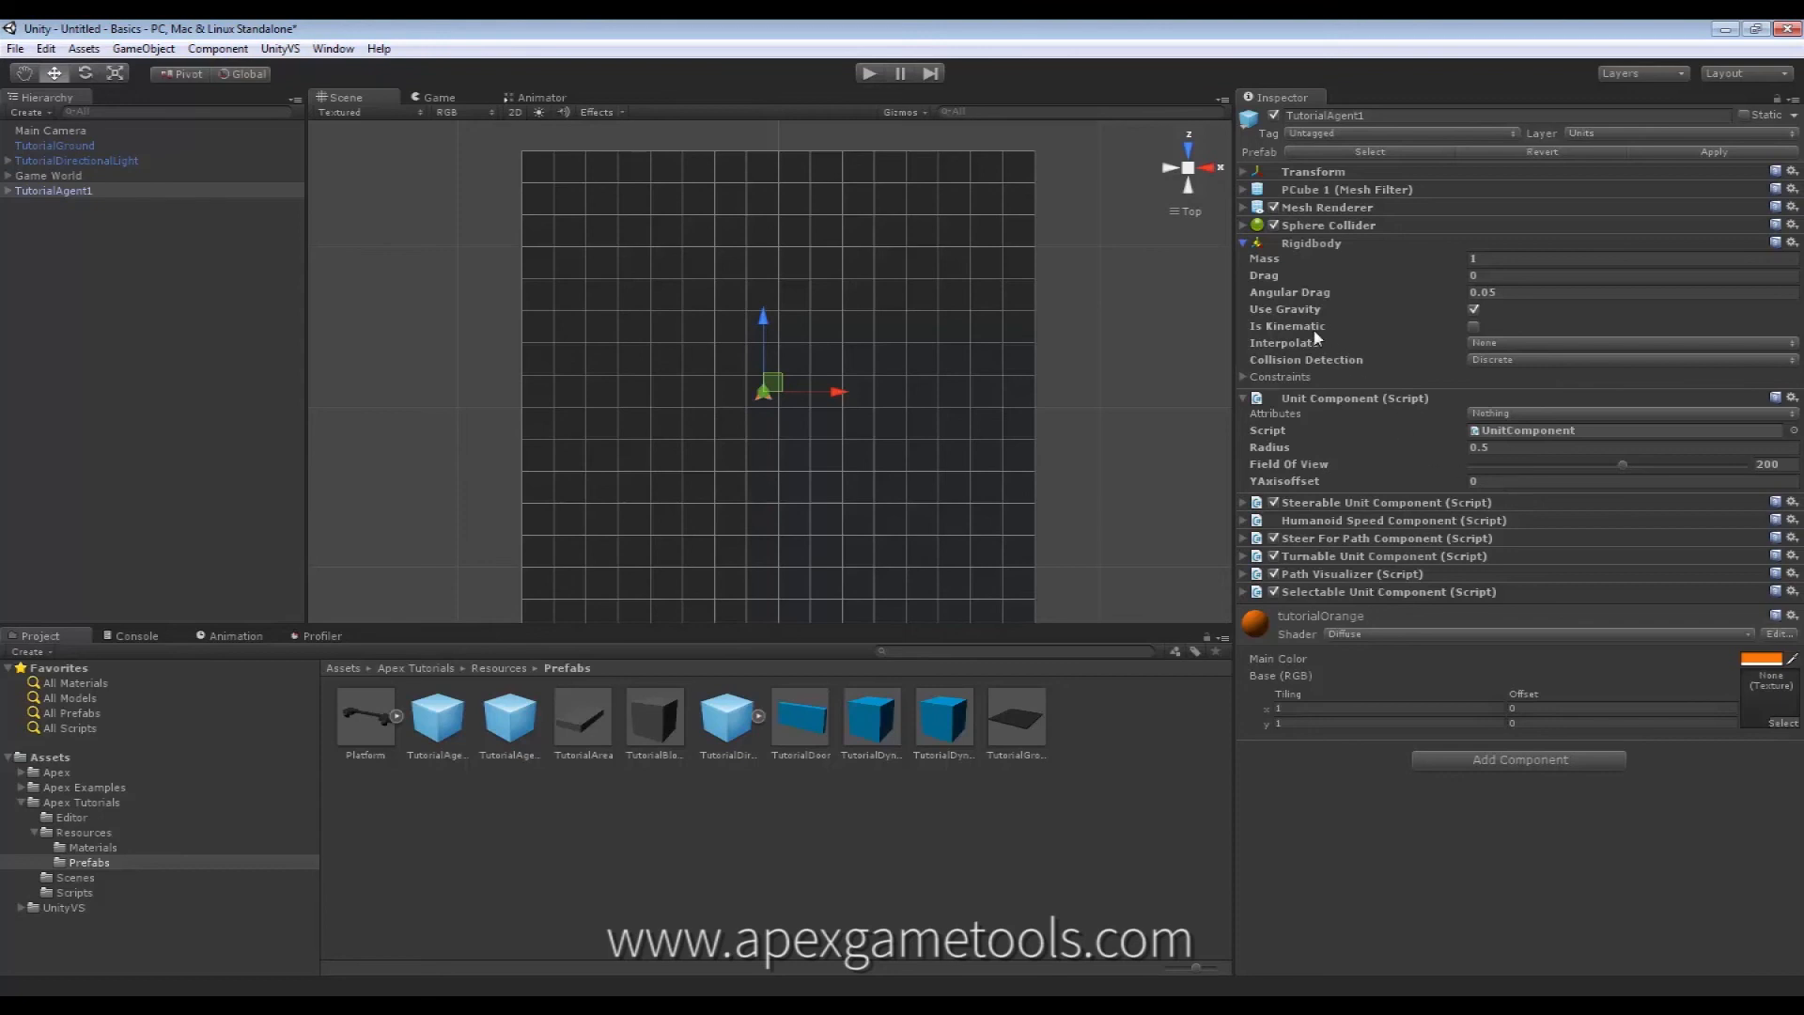
mouse_move(1321, 314)
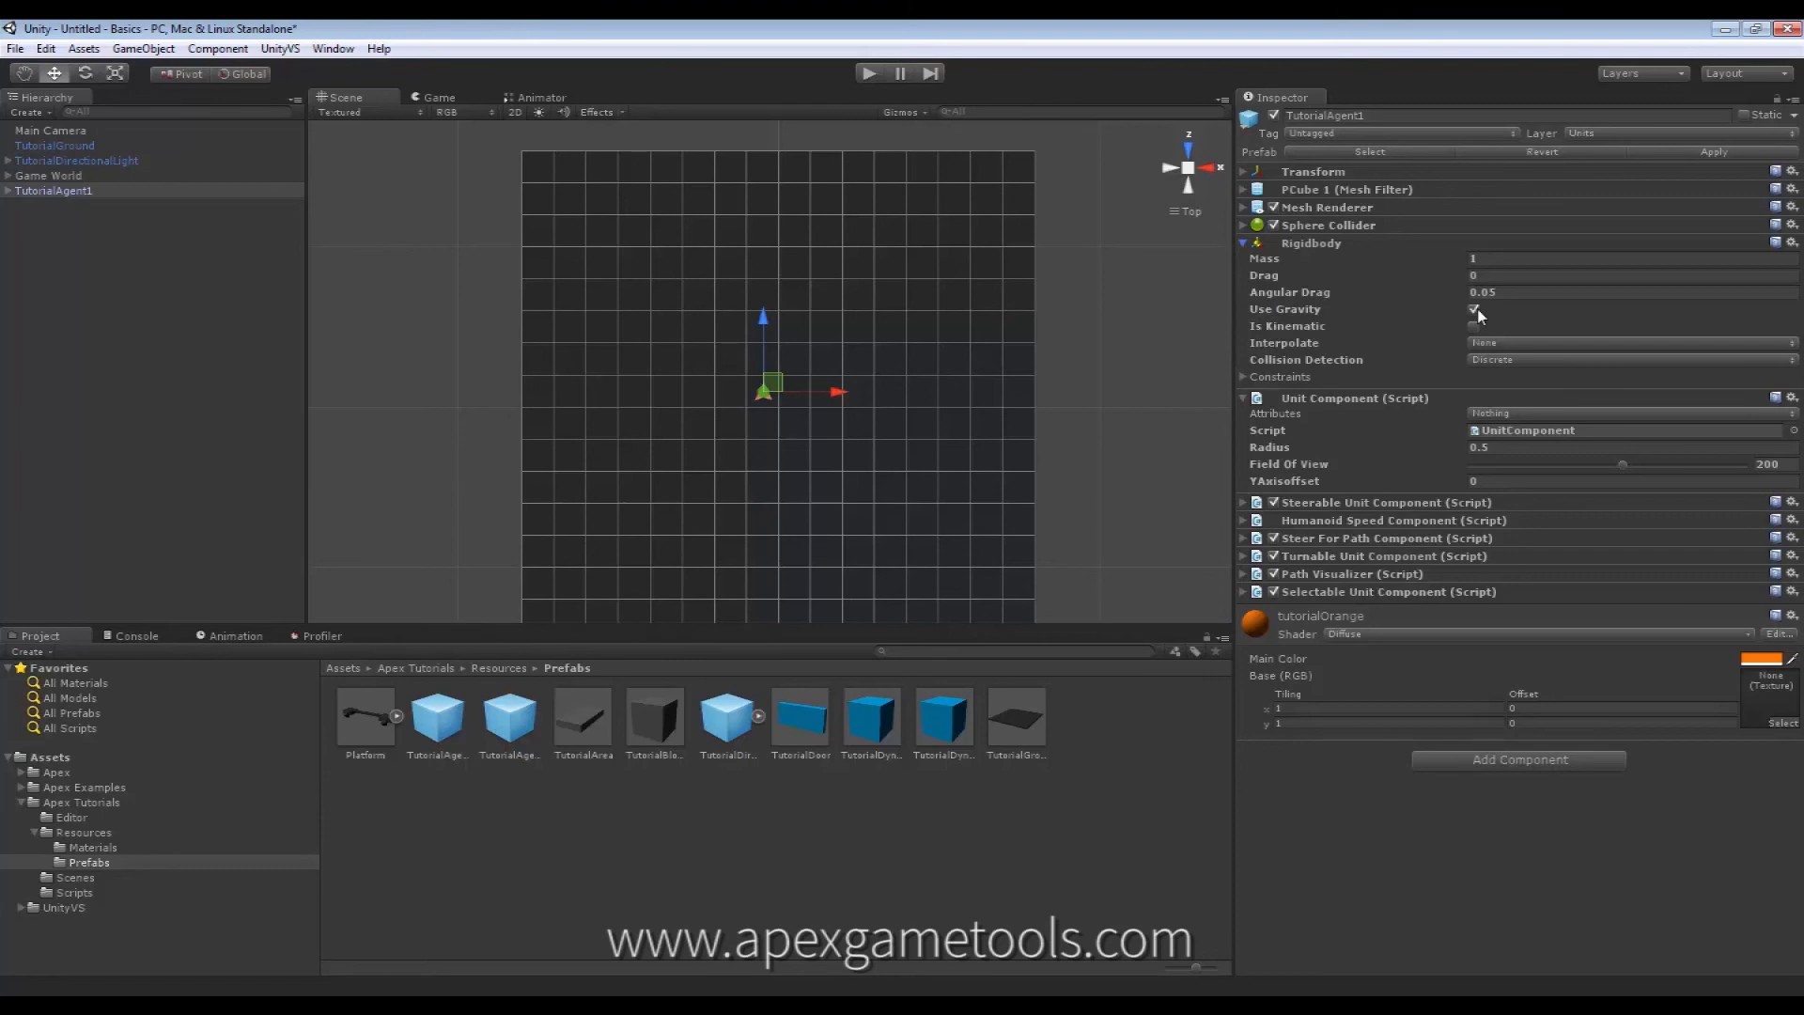
left_click(1472, 308)
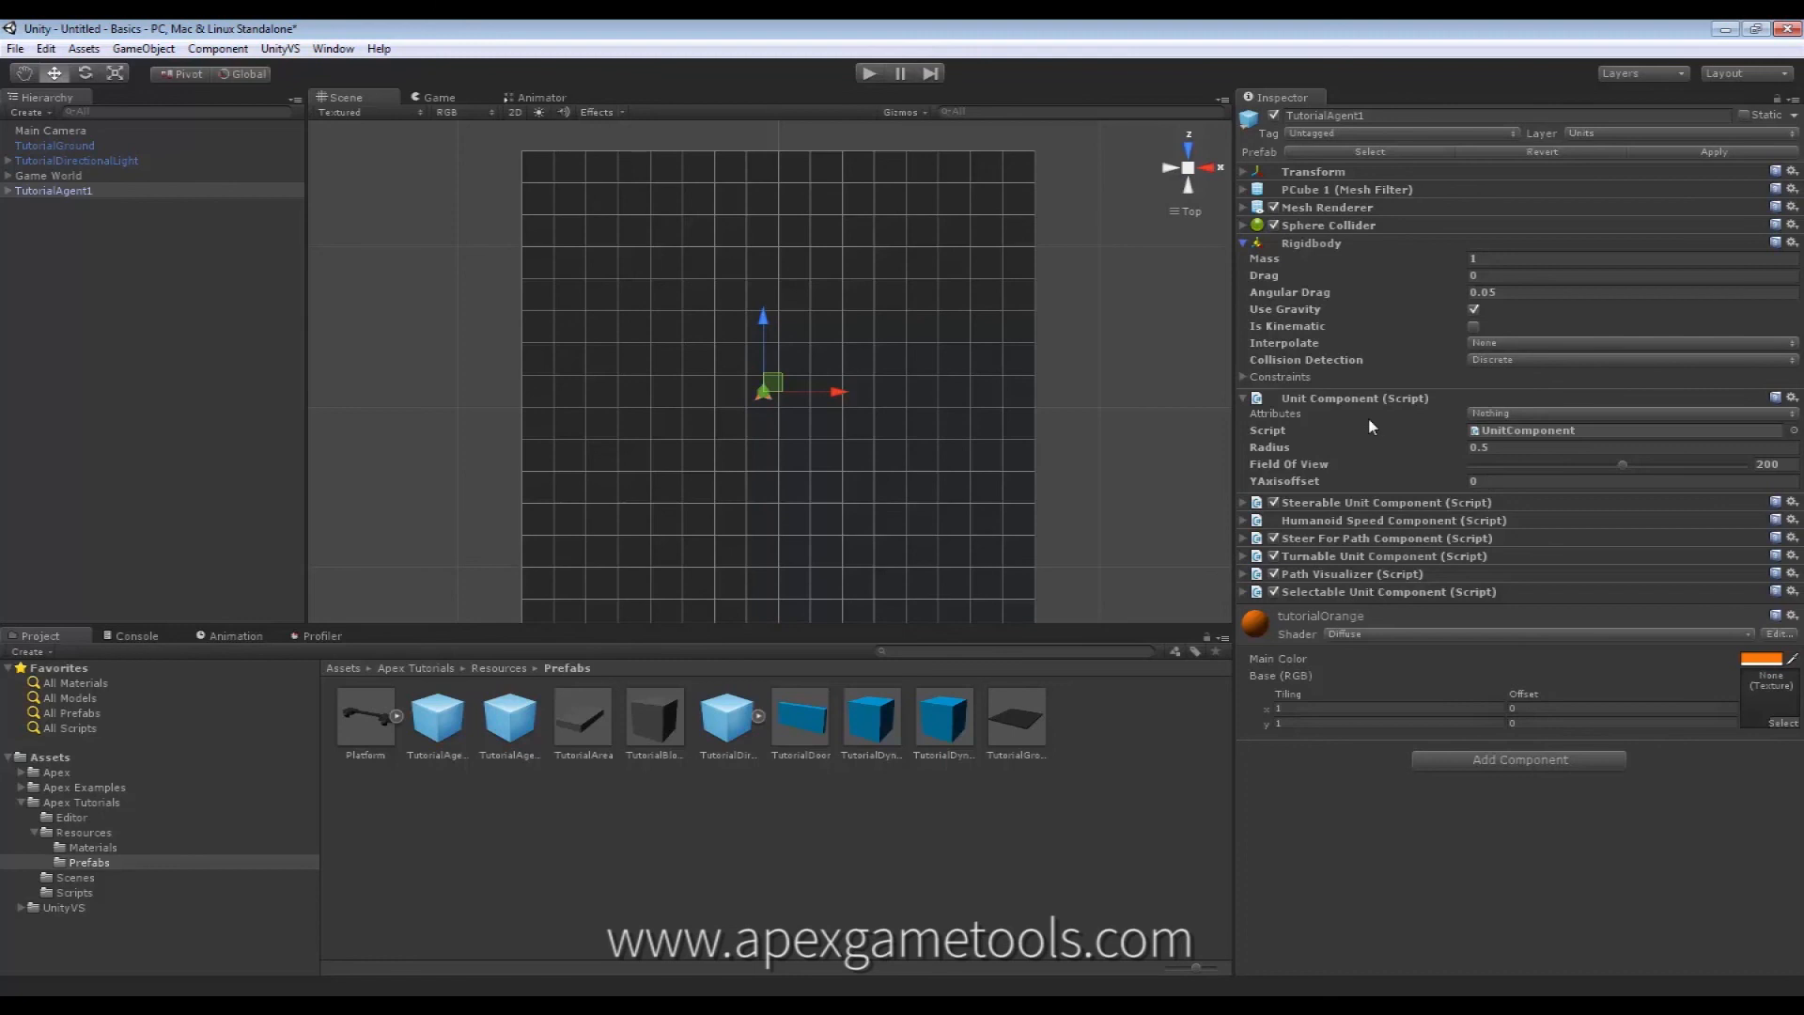
mouse_move(1370, 427)
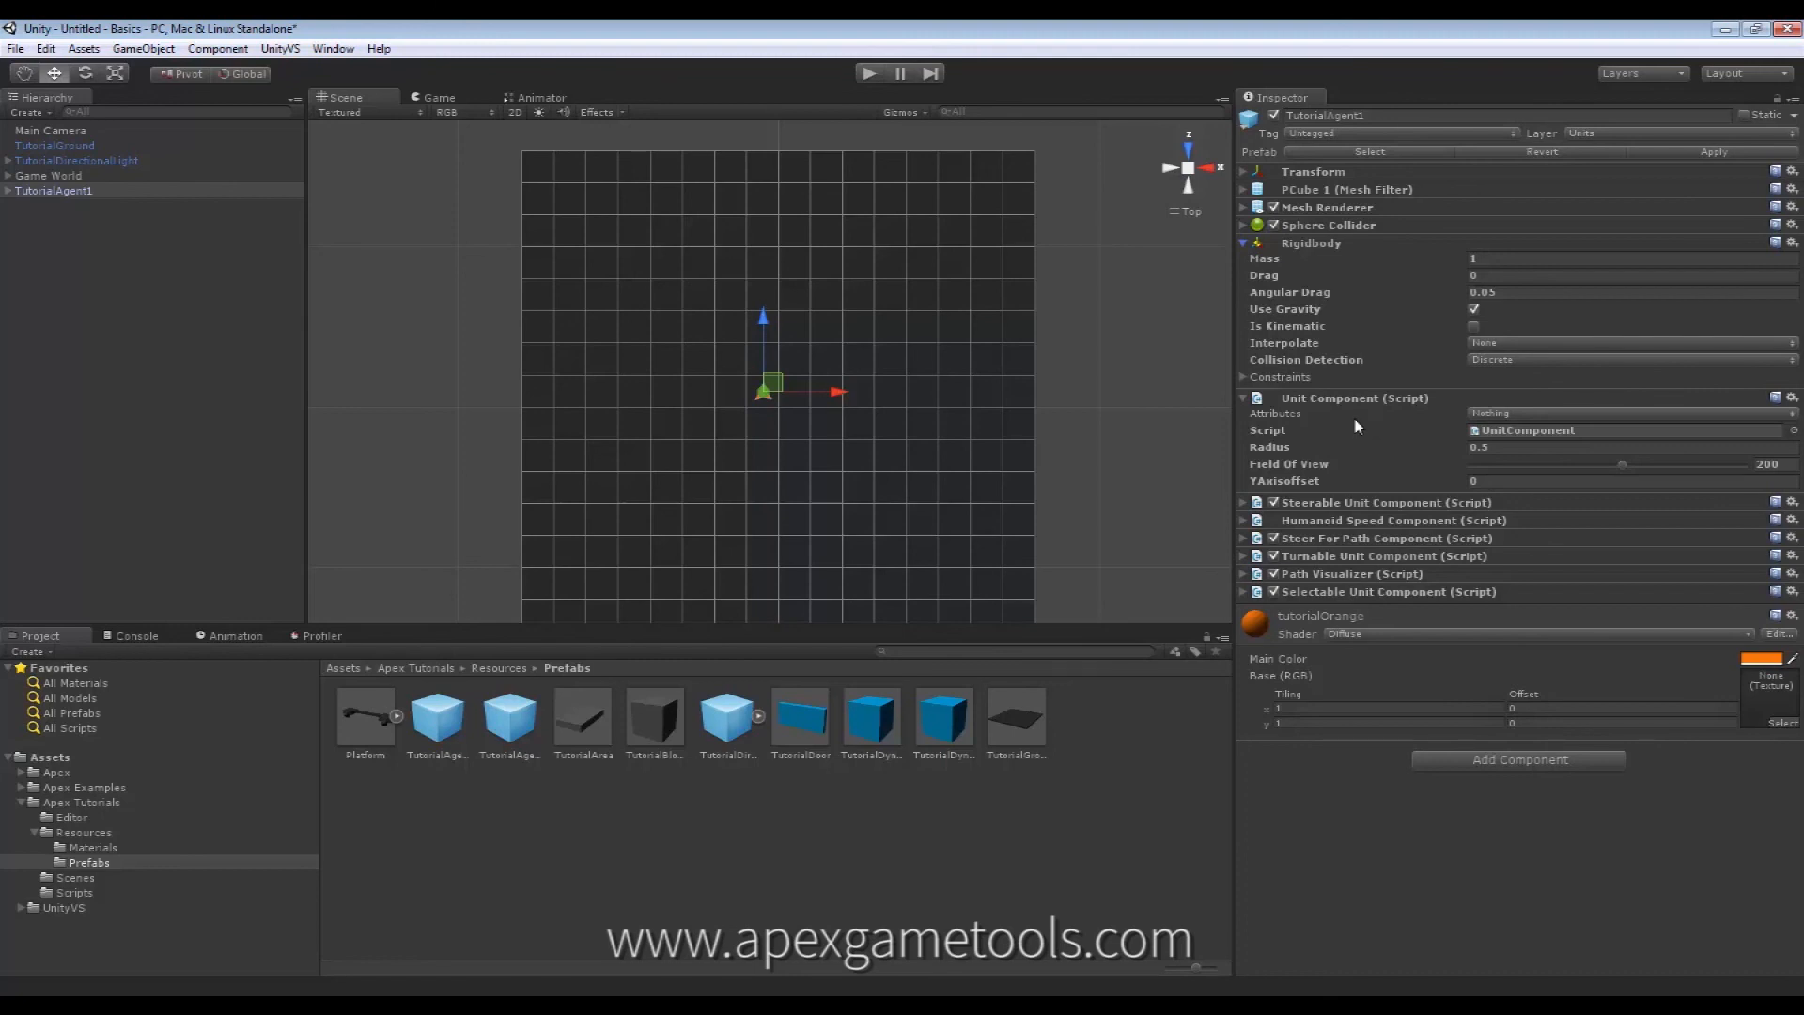
mouse_move(1389, 457)
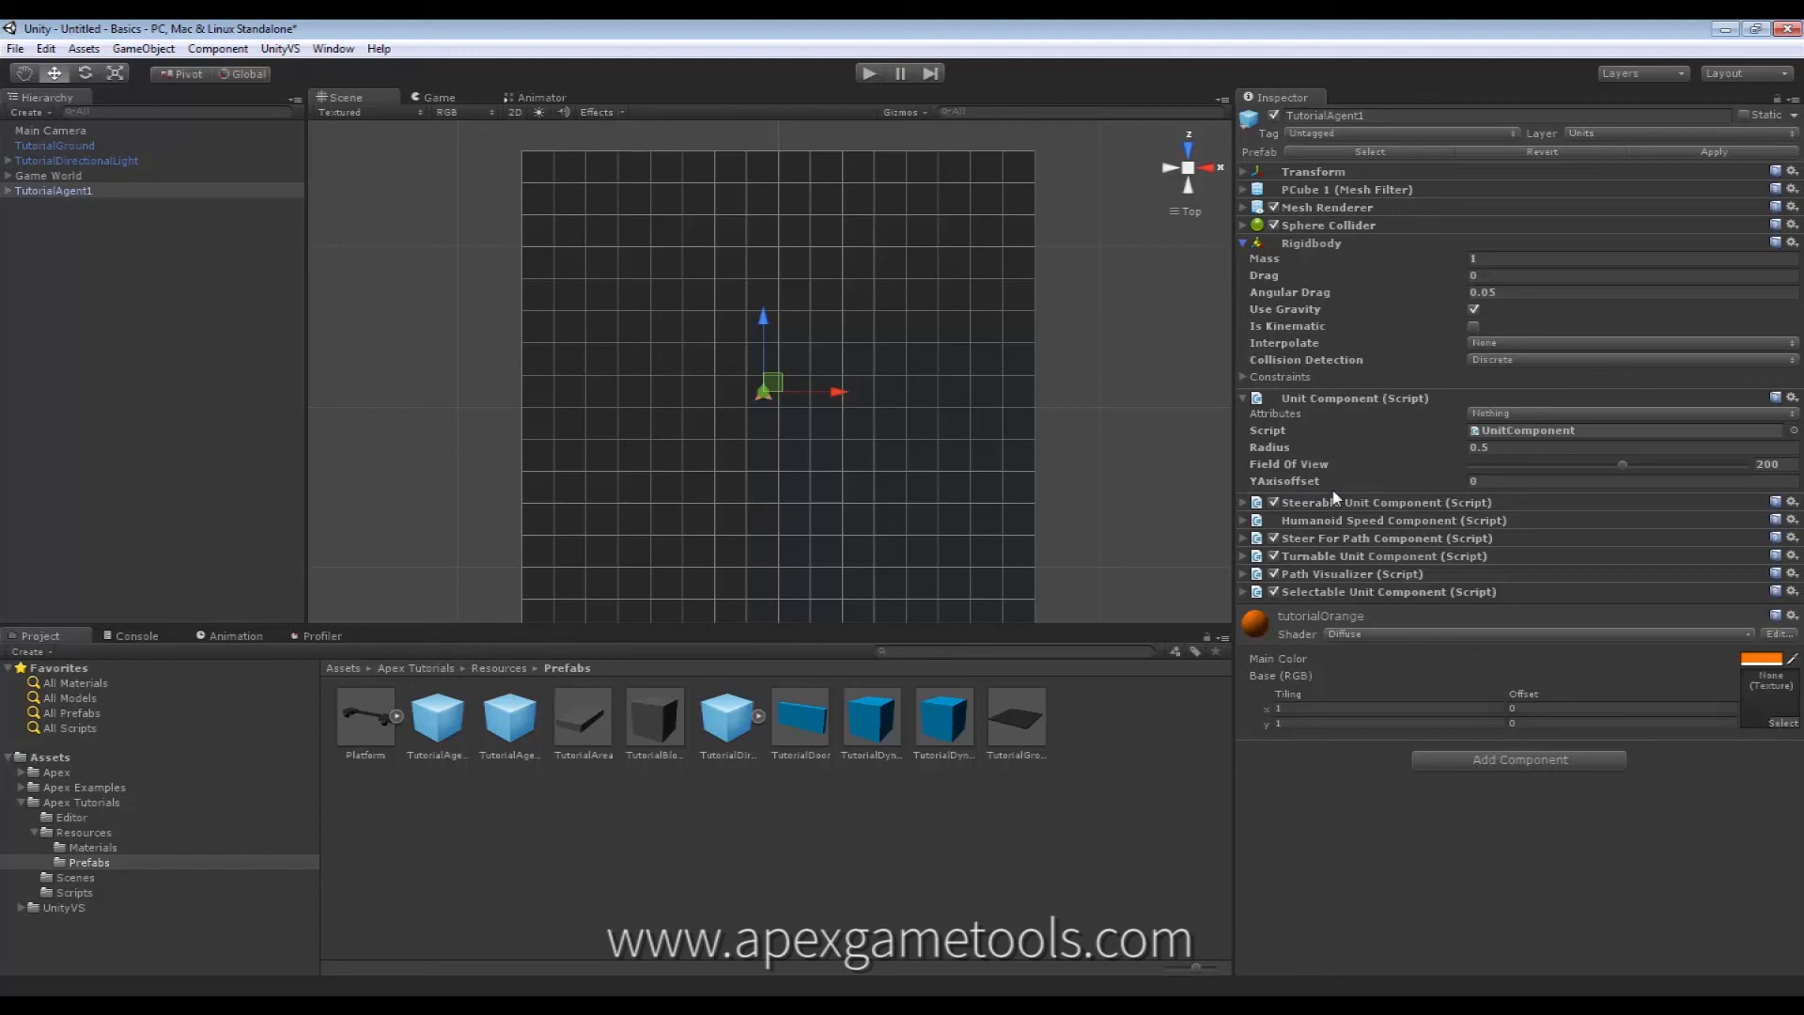
mouse_move(1358, 486)
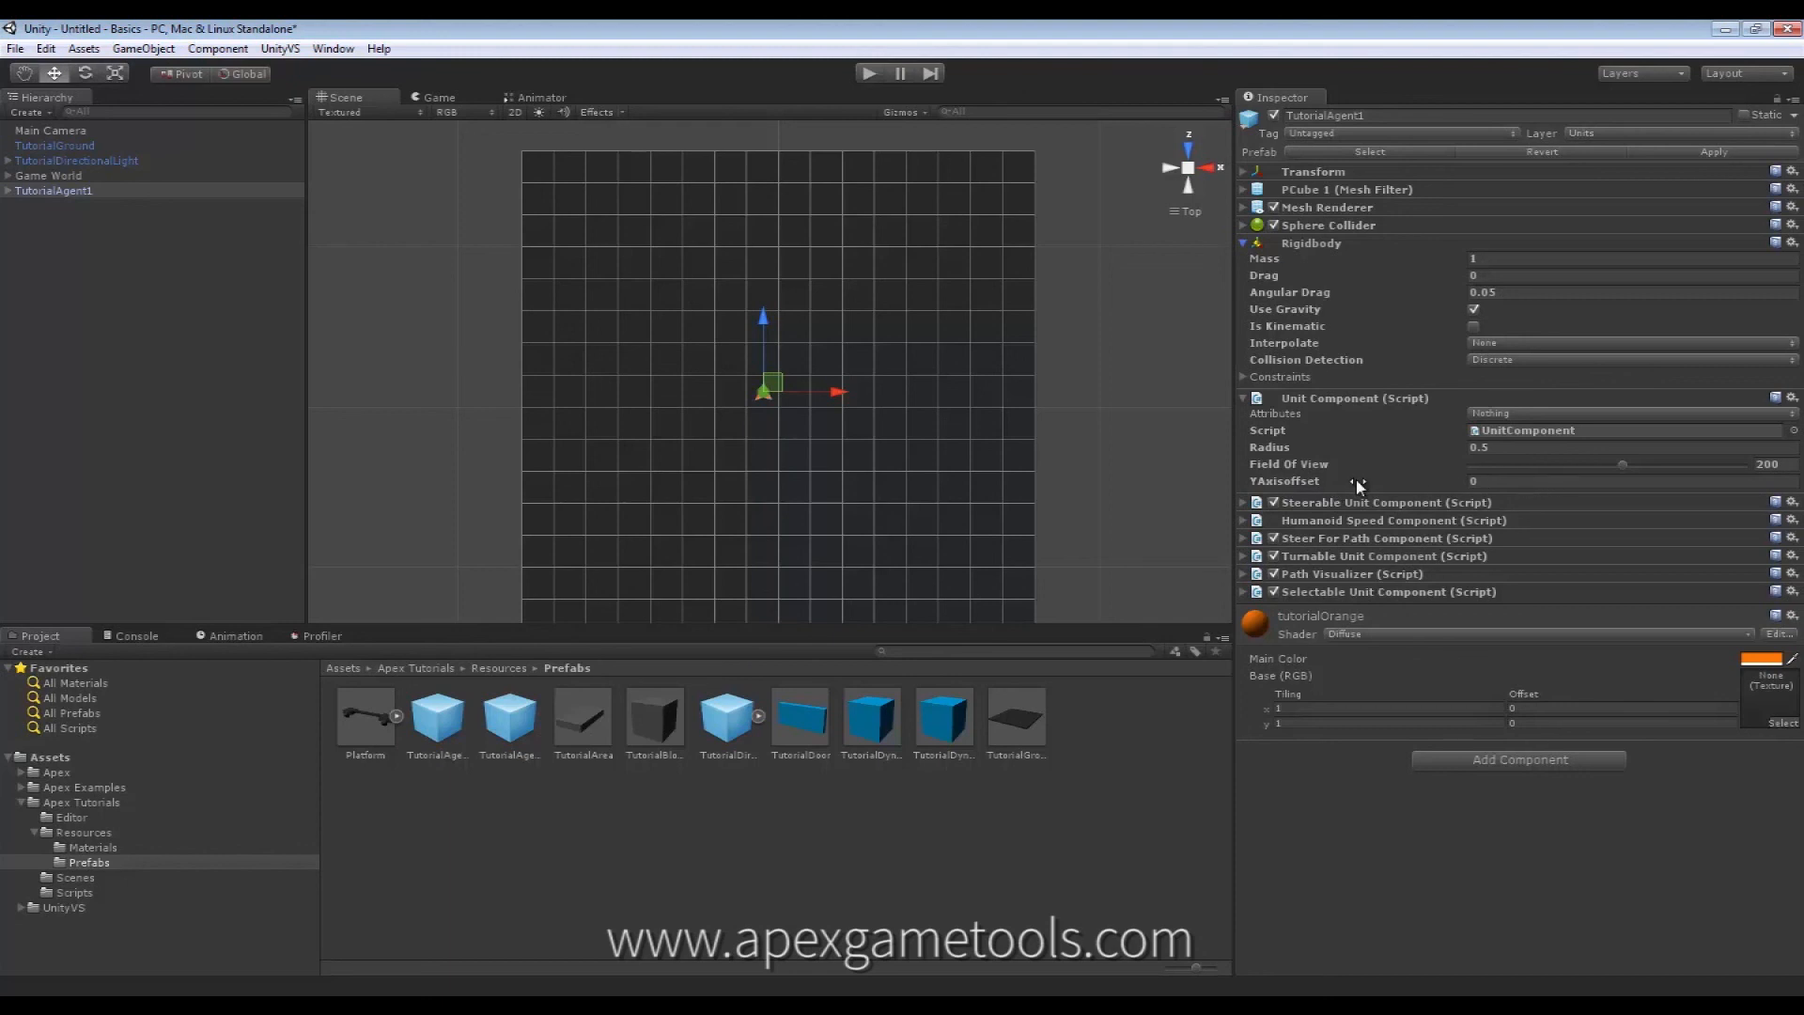